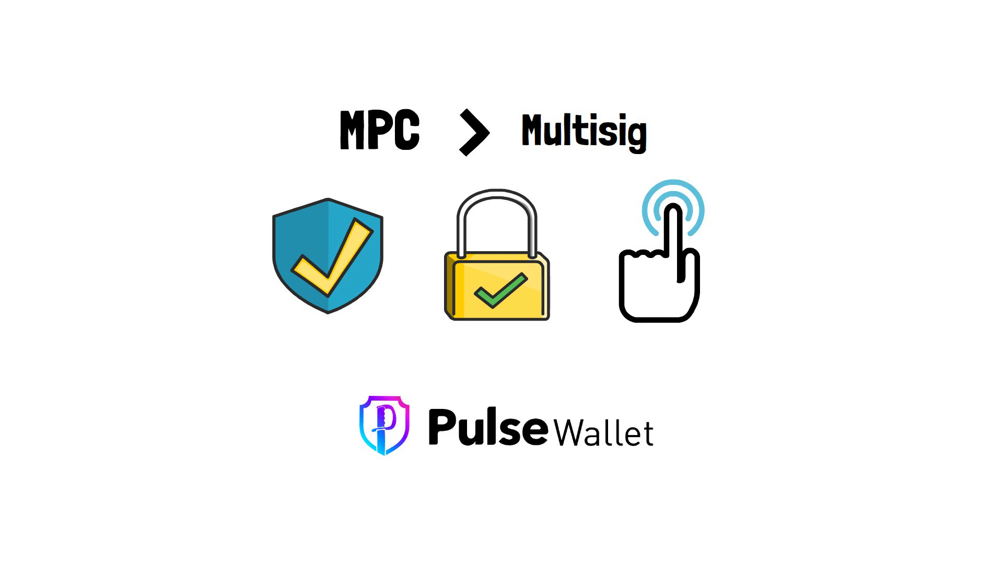
{"action": "mouse_move", "coordinate": [291, 342]}
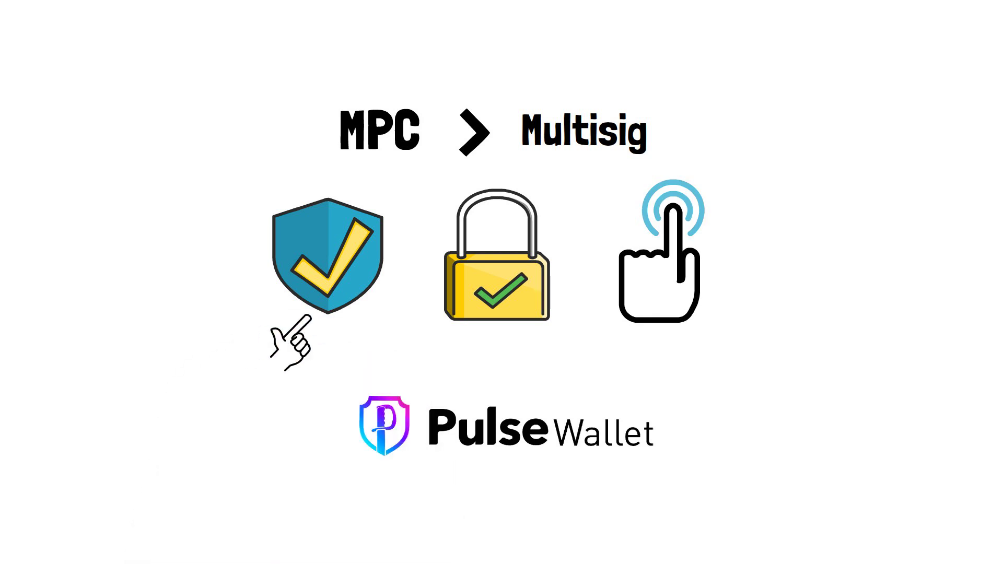